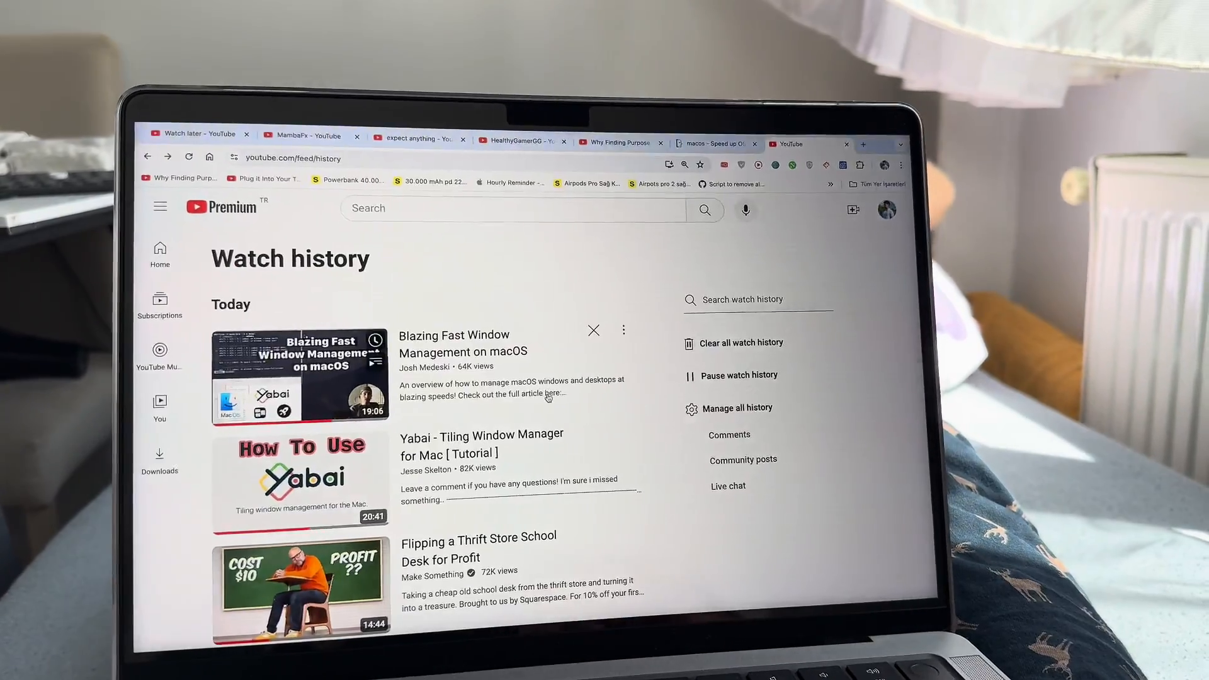
# Launch Terminal from Utilities and begin entering csrutil disable at the bash prompt
pyautogui.click(300, 376)
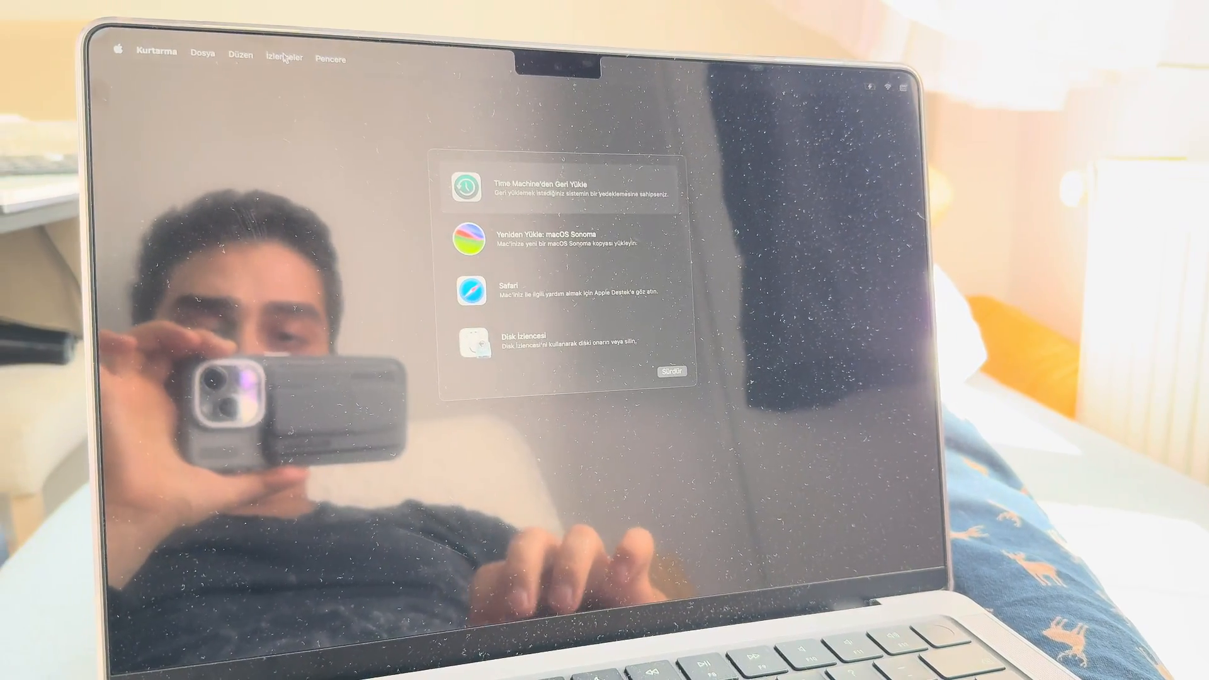
pyautogui.click(283, 59)
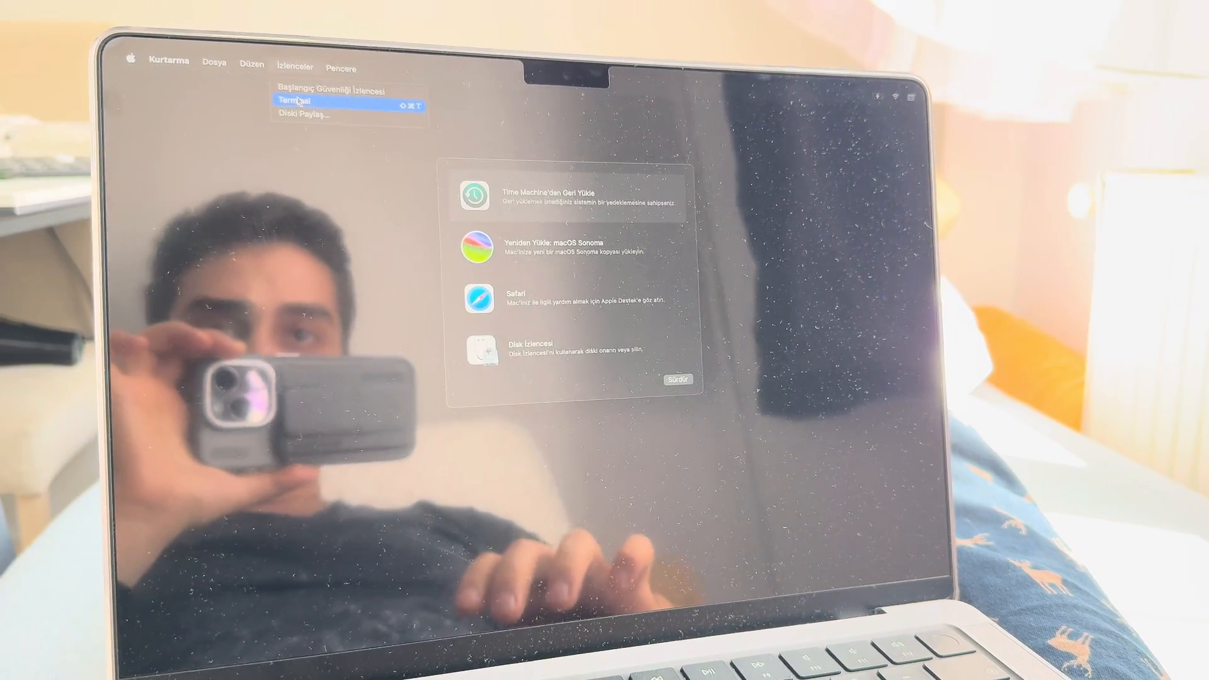
pyautogui.click(296, 102)
pyautogui.write('csrutil')
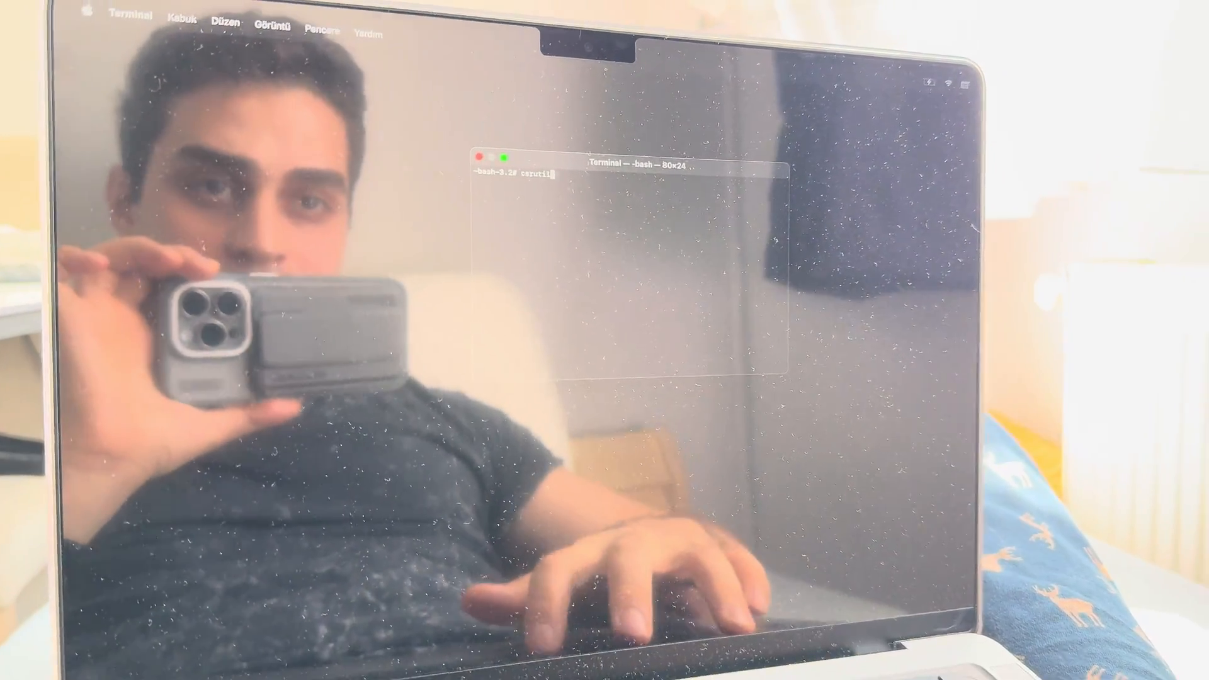
pyautogui.write('disab')
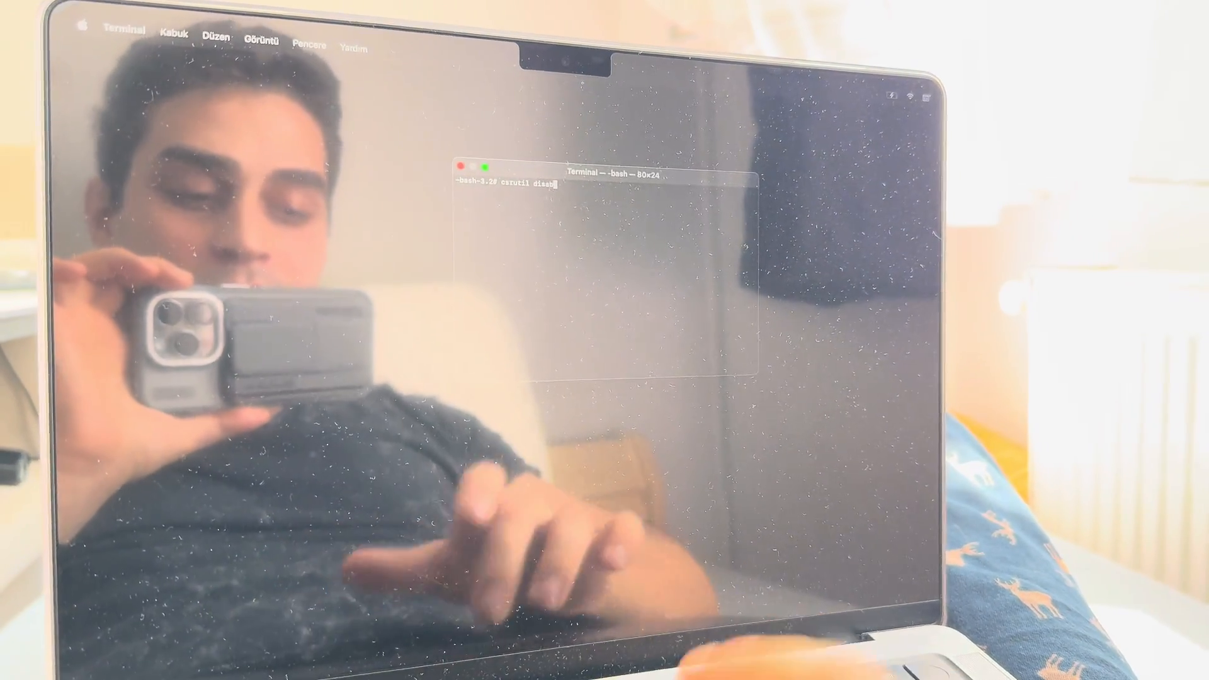